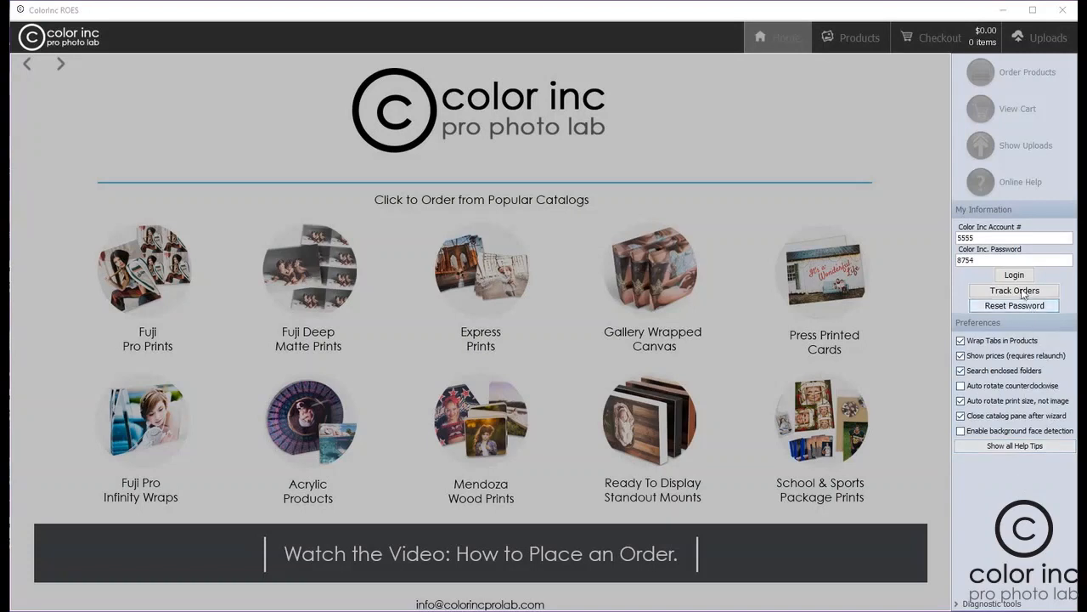
Log in with the filled account credentials and switch to the Products ordering workspace.
left_click(1014, 275)
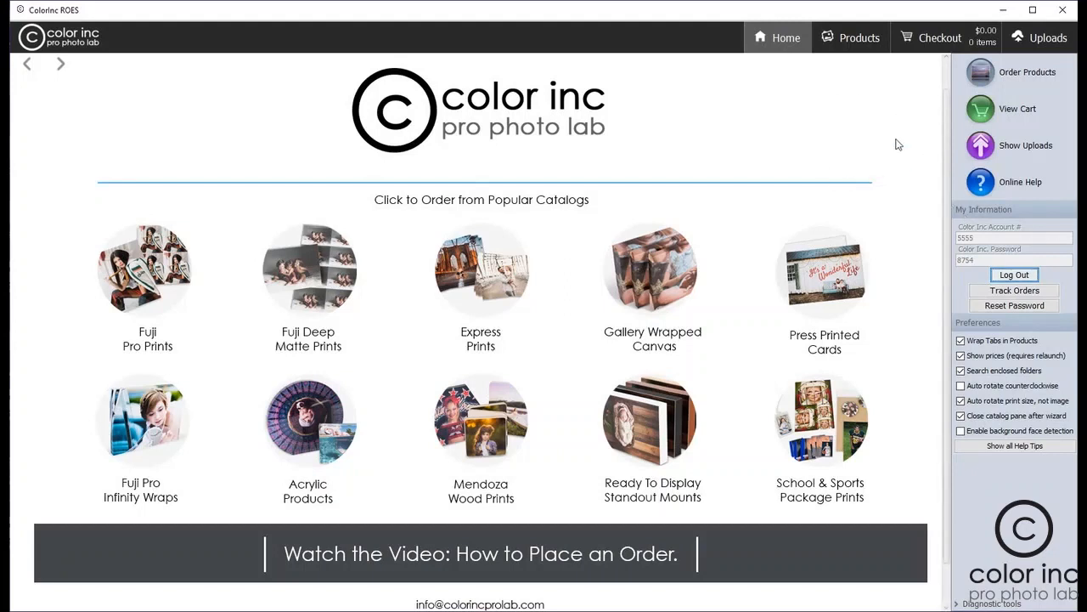
left_click(850, 38)
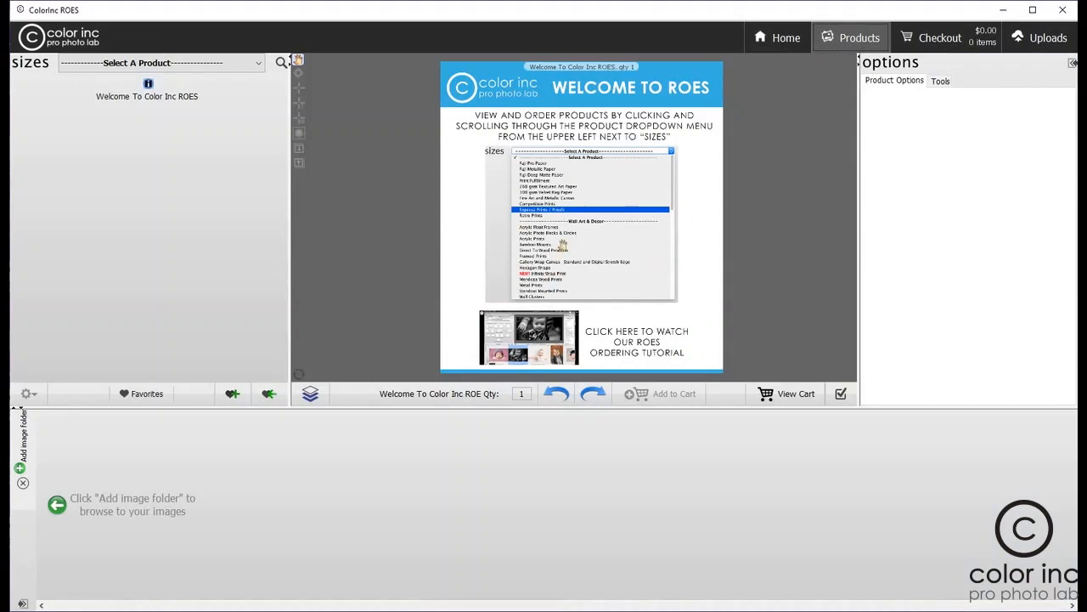
Choose Fuji Pro Paper, glance at Wallets and Thank You Cards, and return to Fuji Pro Prints.
left_click(160, 63)
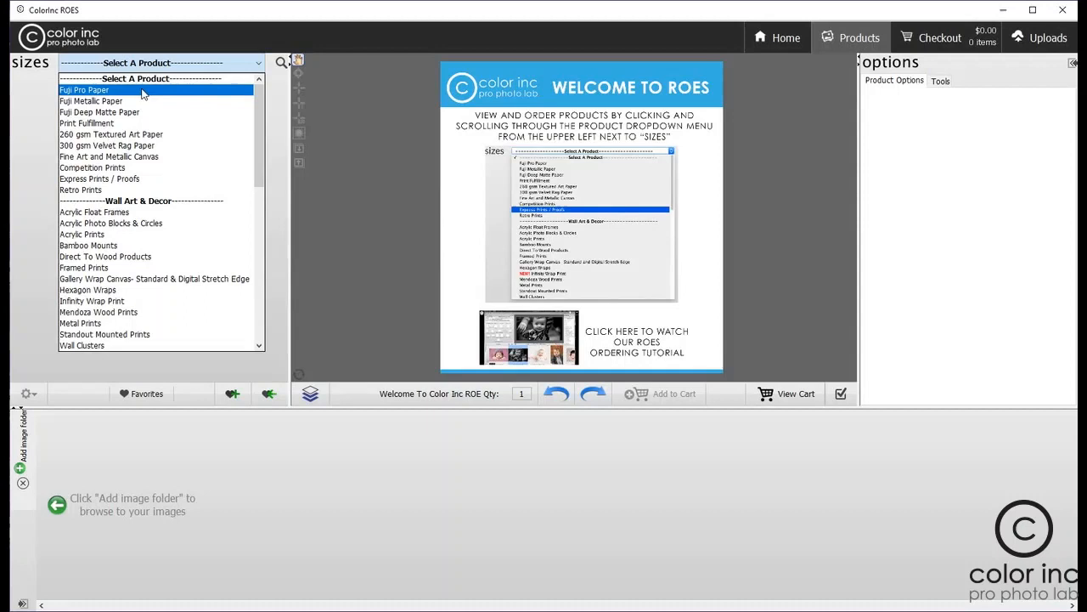
left_click(85, 88)
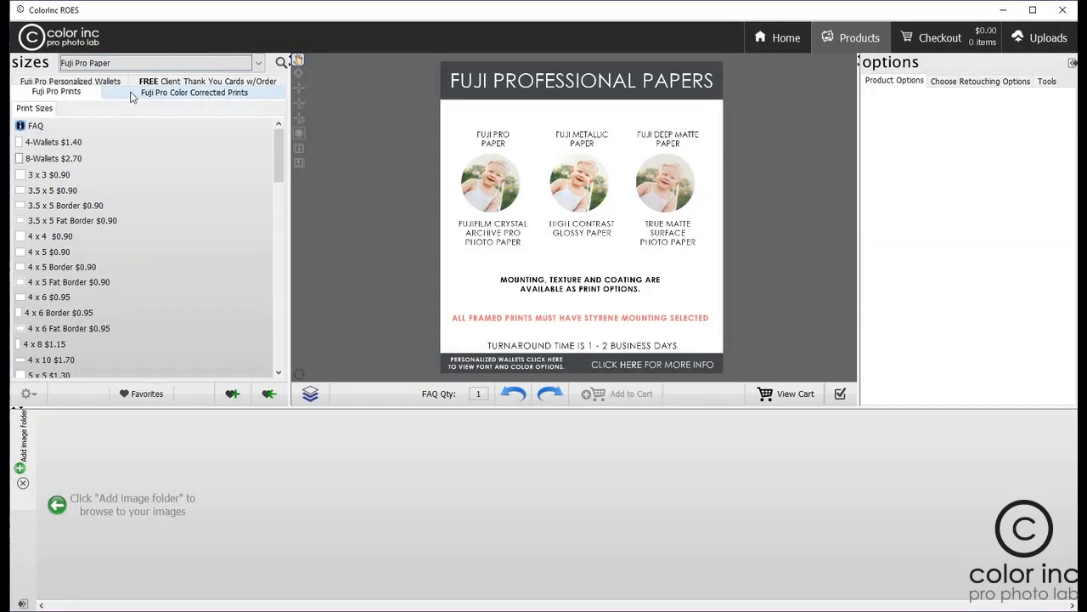
left_click(68, 81)
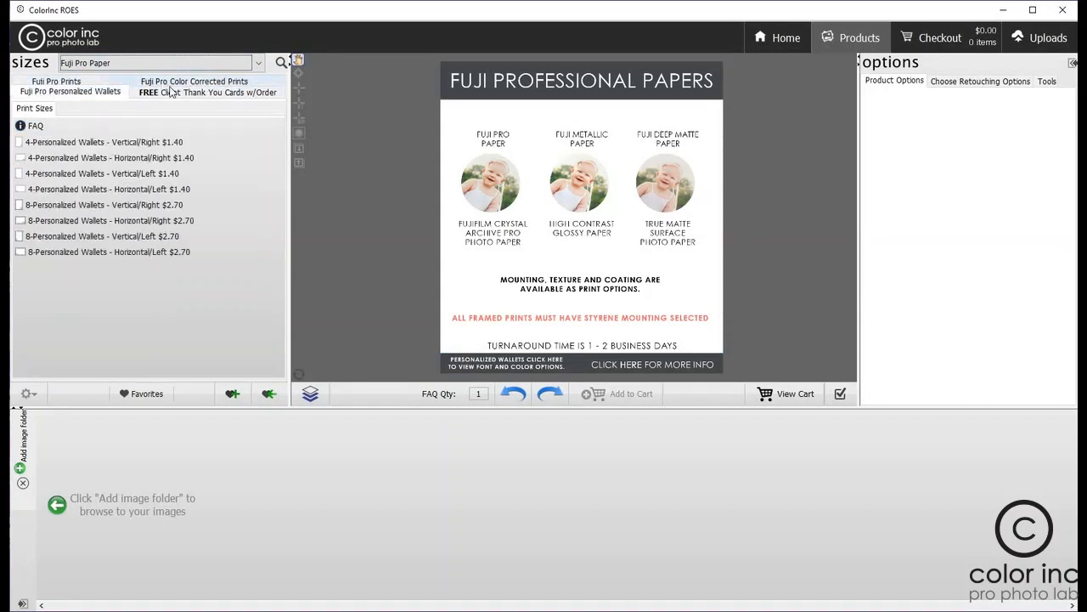
left_click(208, 92)
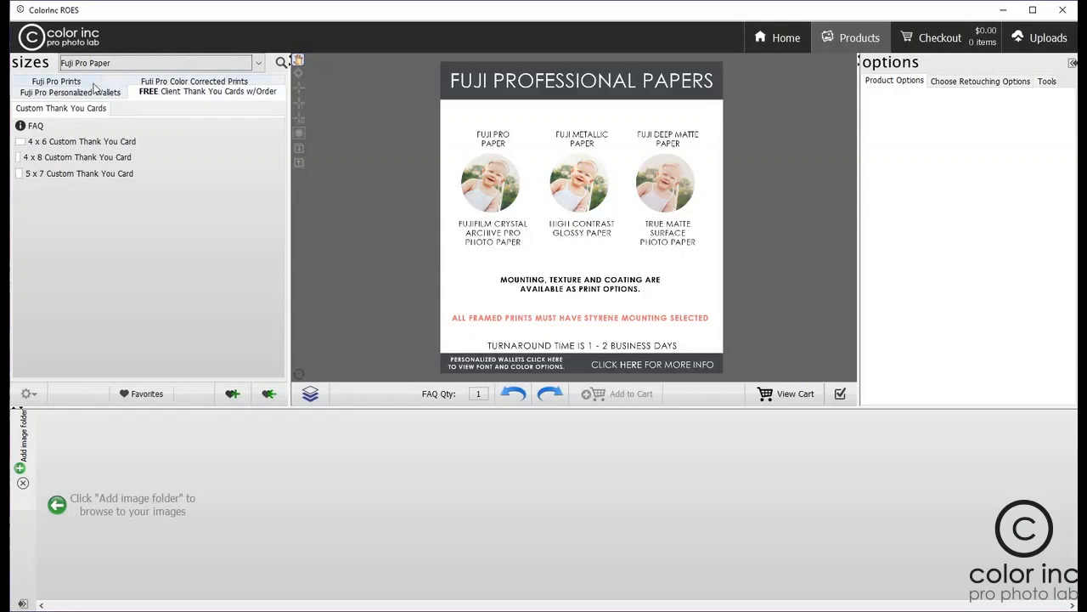
left_click(56, 82)
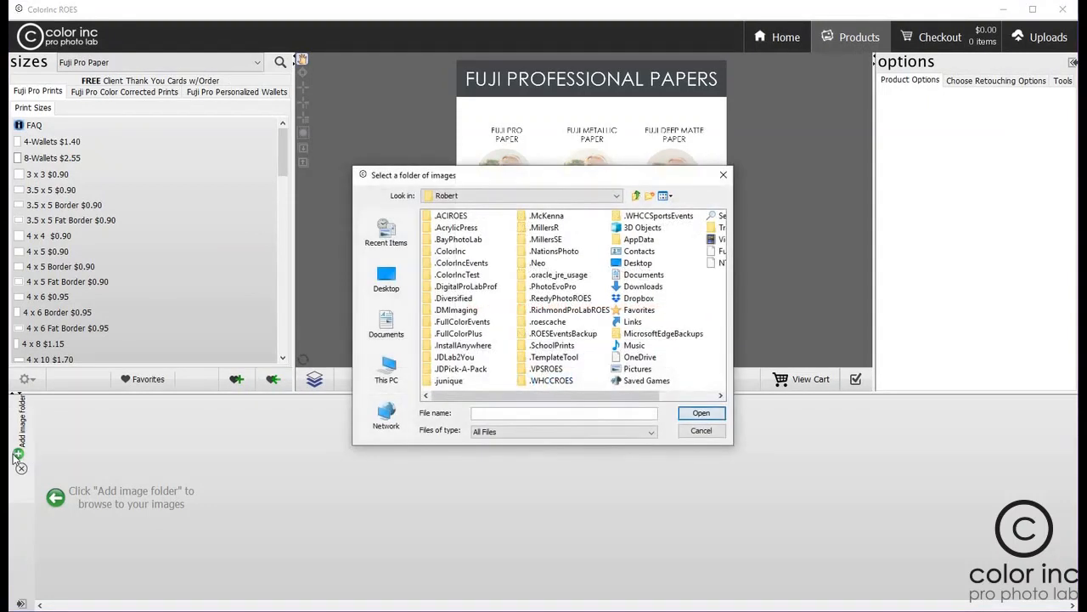
Load the Sample Images folder from the Desktop and scroll down the Print Sizes list.
left_click(386, 276)
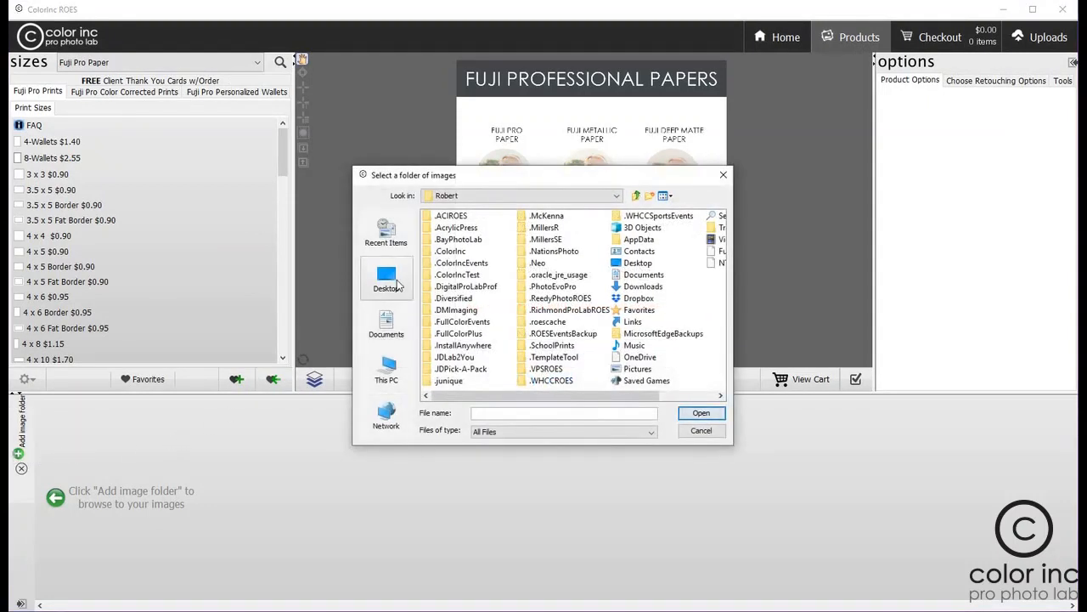
double_click(385, 275)
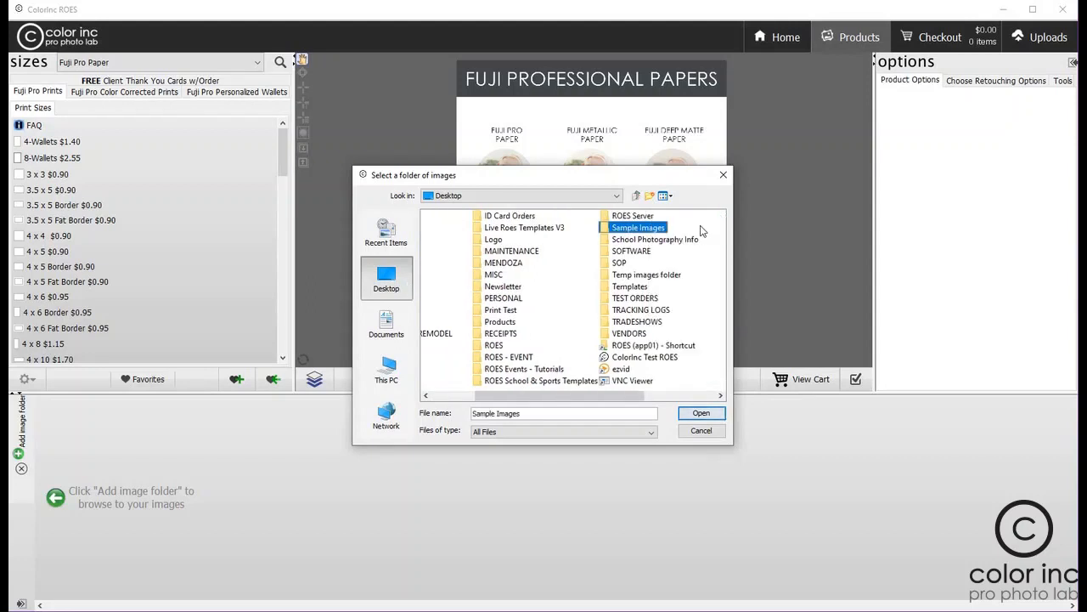
mouse_move(700, 413)
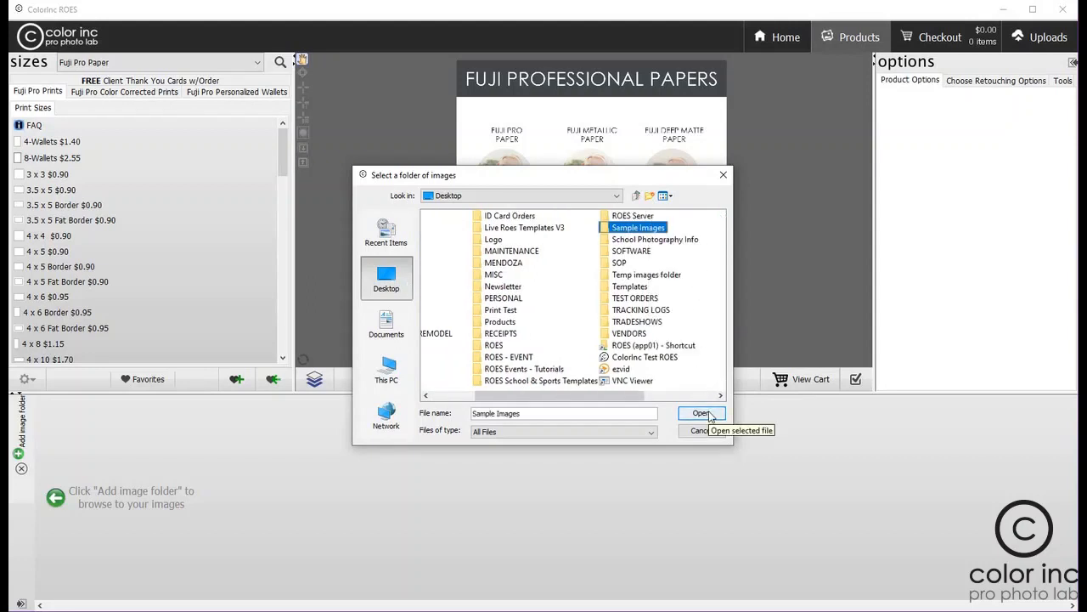
left_click(700, 413)
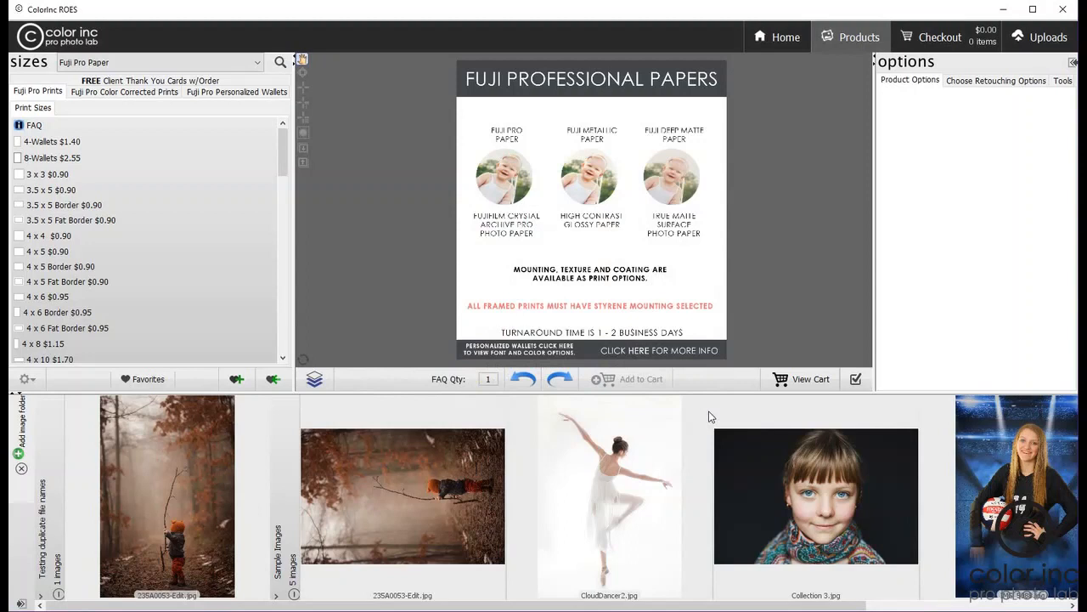
scroll("down", 3)
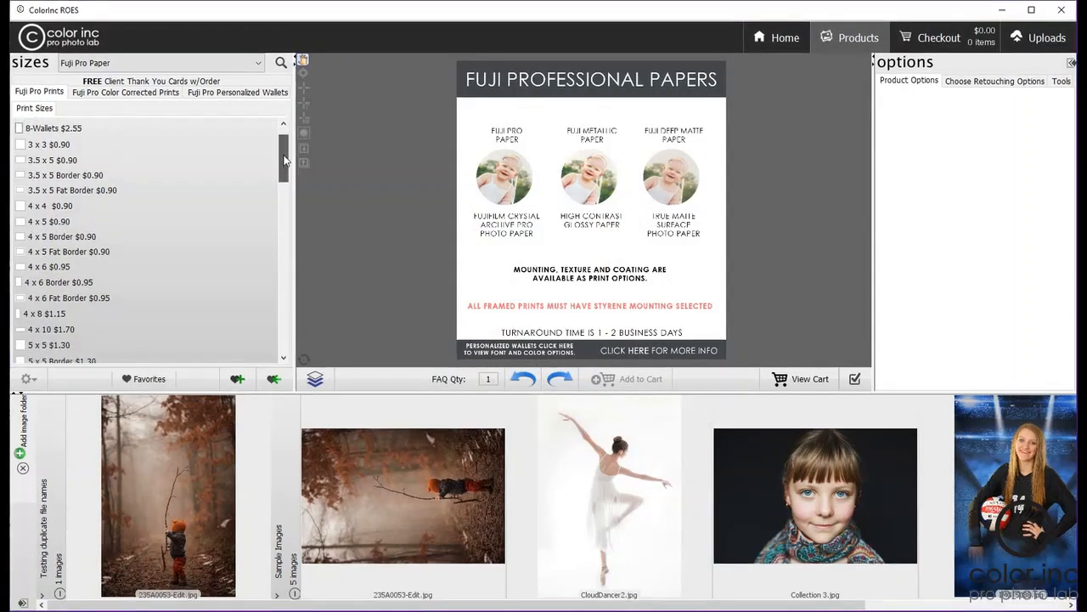
scroll("down", 3)
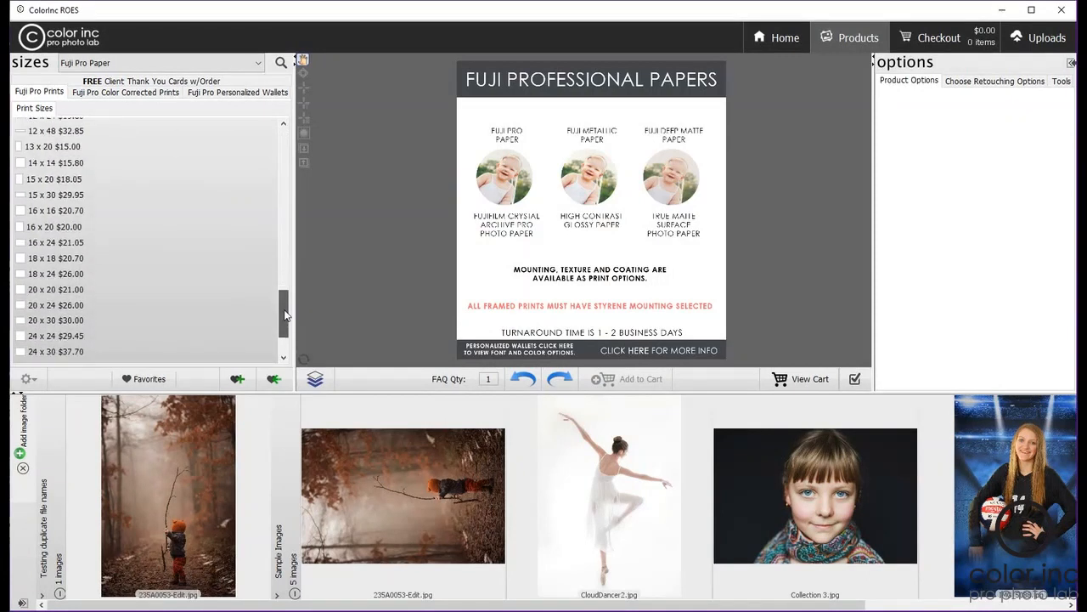
Check the 16 x 20 $20.00 size and place Collection 3.jpg in the preview area.
left_click(54, 227)
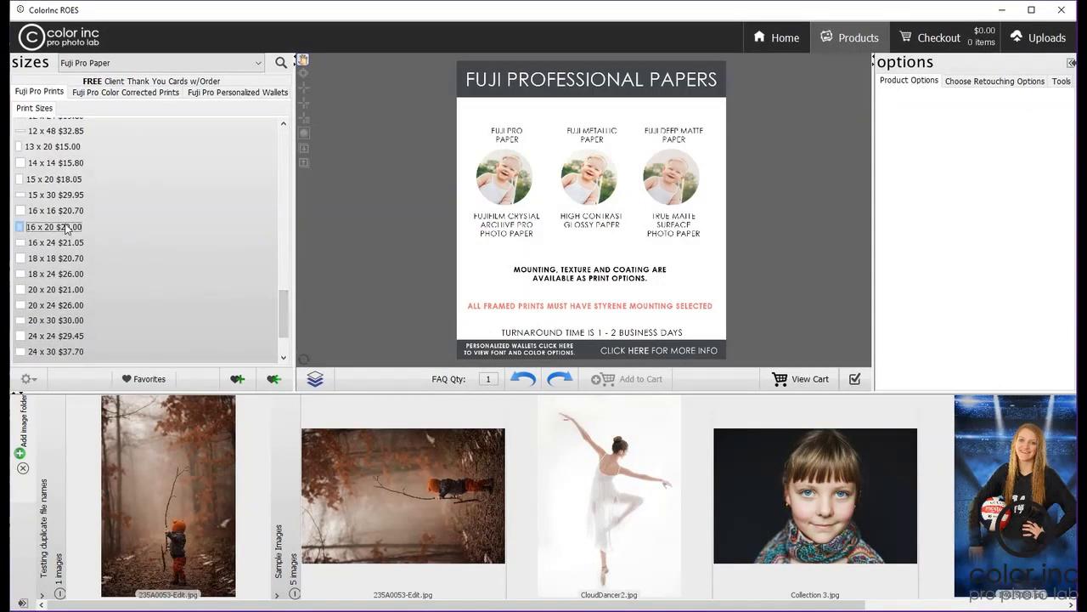
left_click(54, 227)
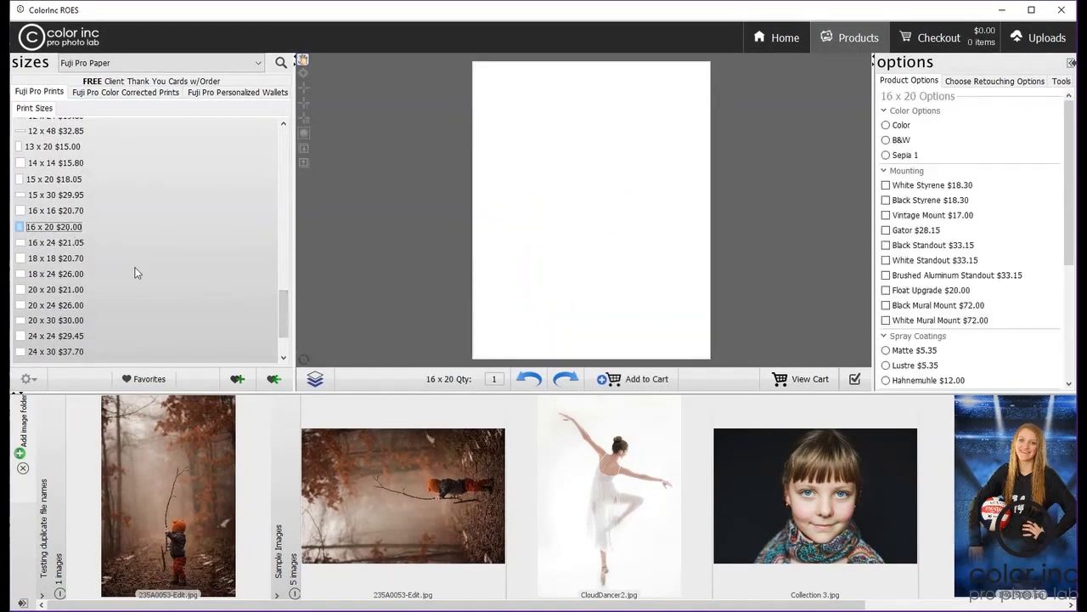
left_click(608, 496)
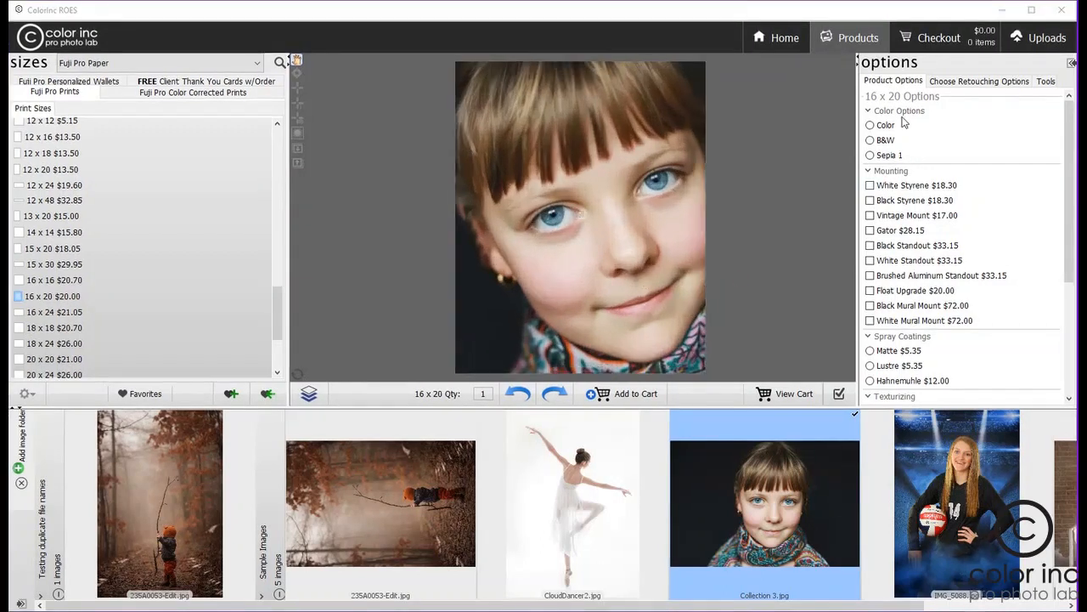
Pick a colour treatment and add Head Swap retouching to the girl's portrait.
left_click(870, 139)
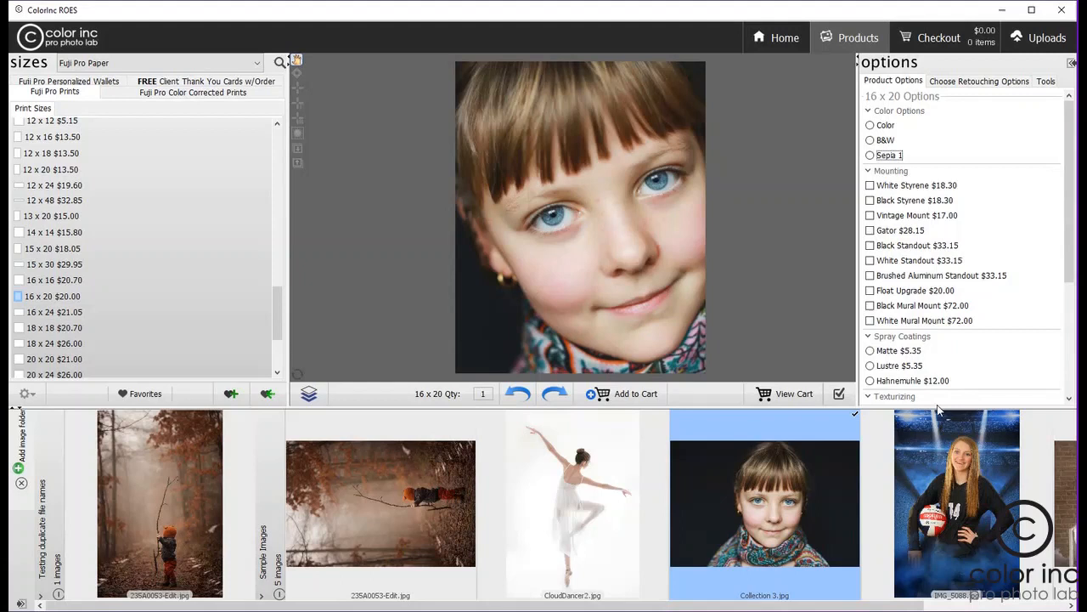
scroll("down", 3)
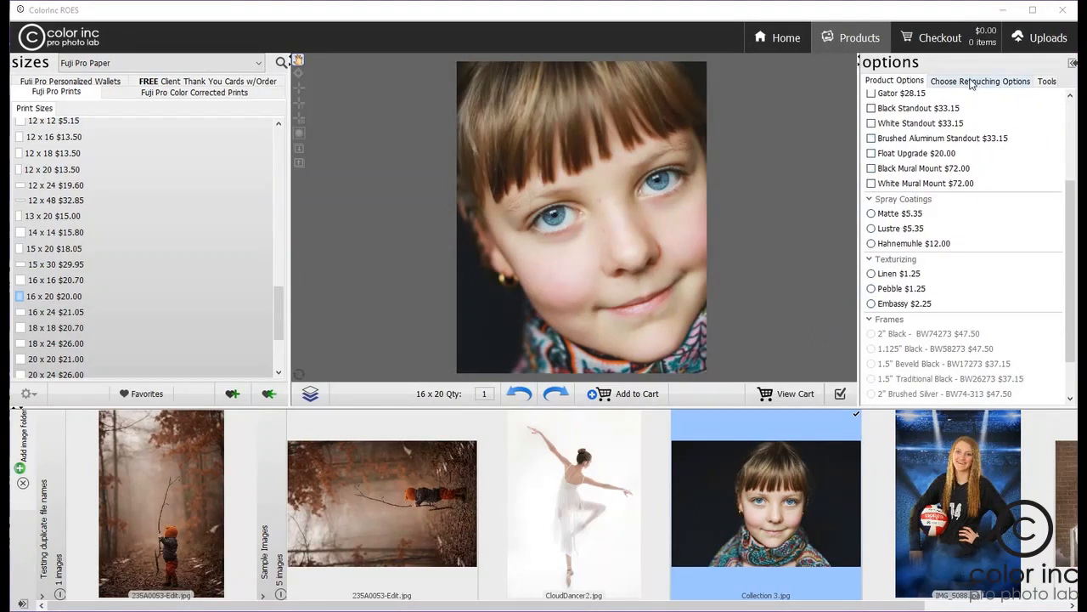
left_click(980, 81)
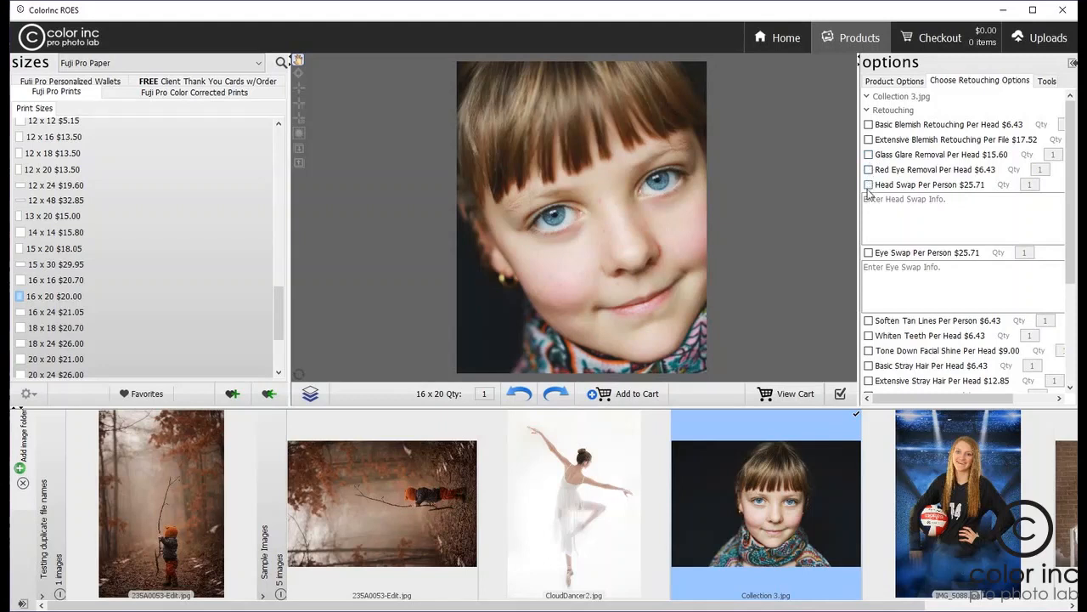
left_click(868, 185)
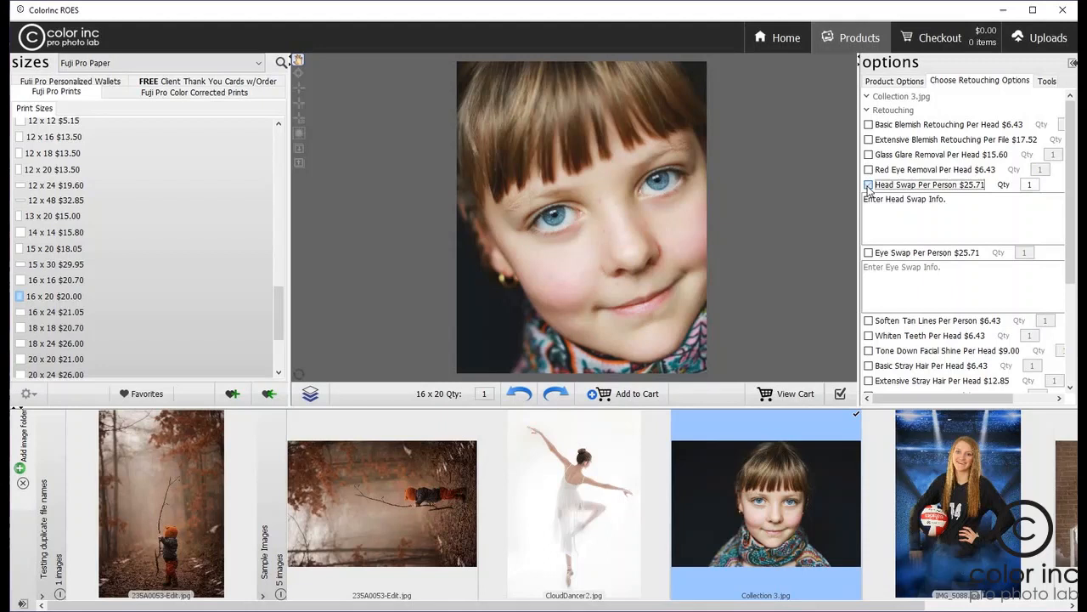
left_click(868, 184)
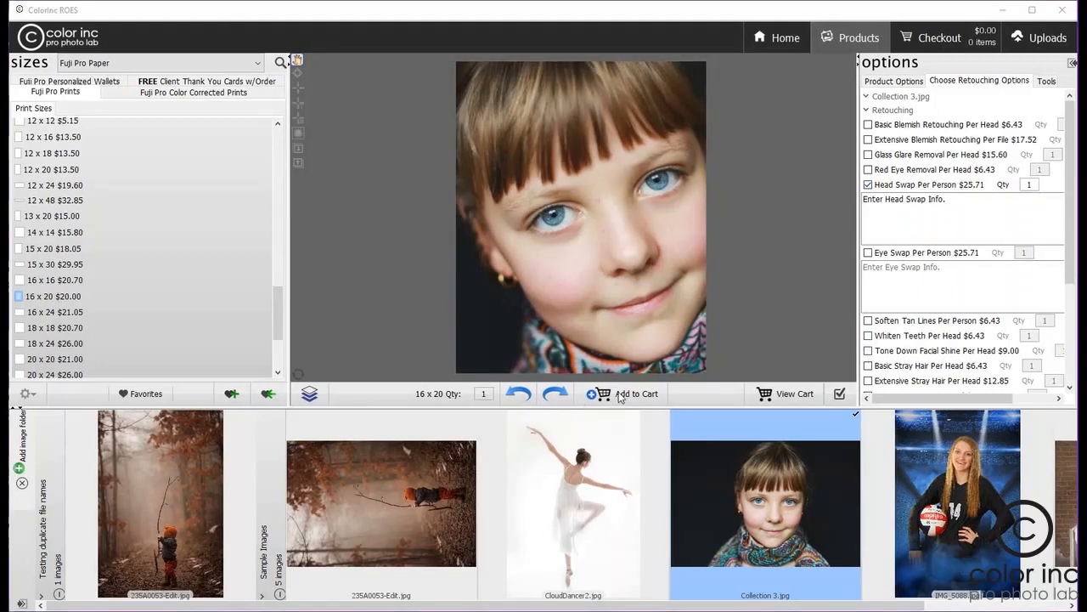
Add the 16x20 Head Swap print to the cart and review it in Checkout ($48.45).
left_click(627, 394)
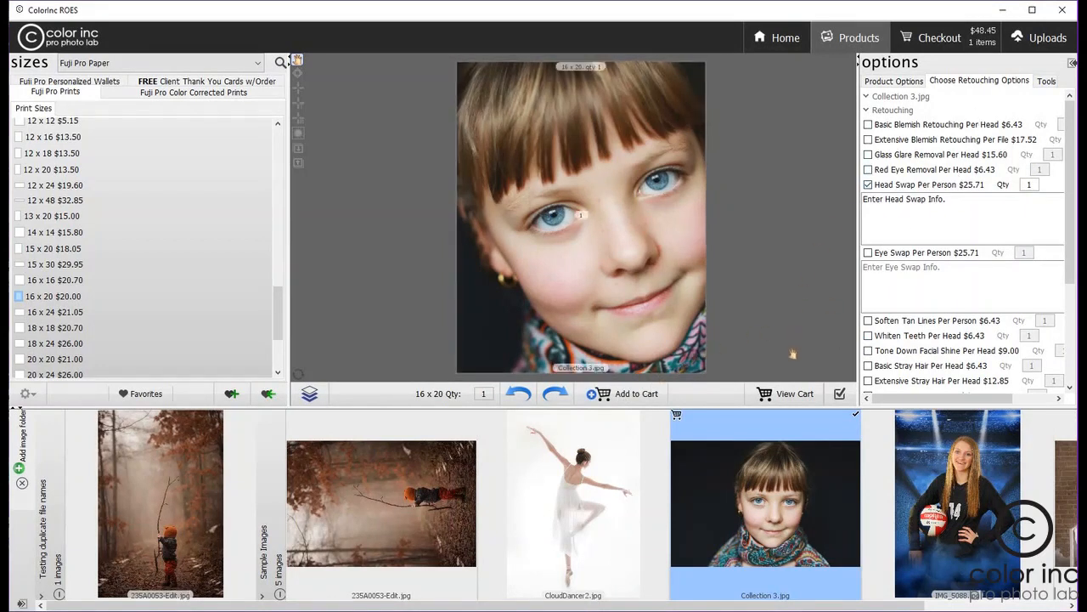
left_click(796, 395)
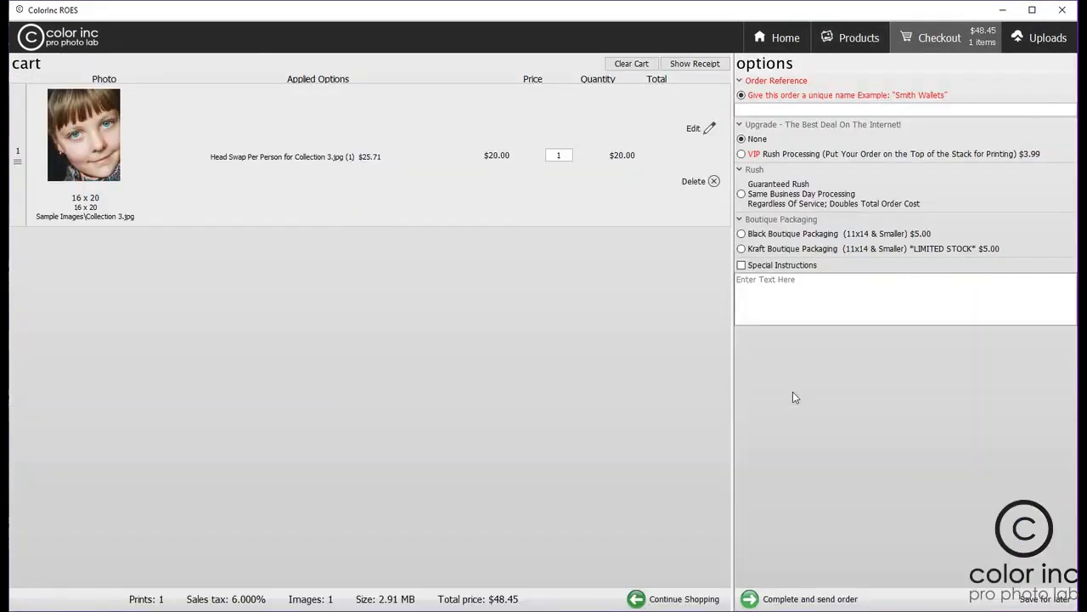
mouse_move(809, 371)
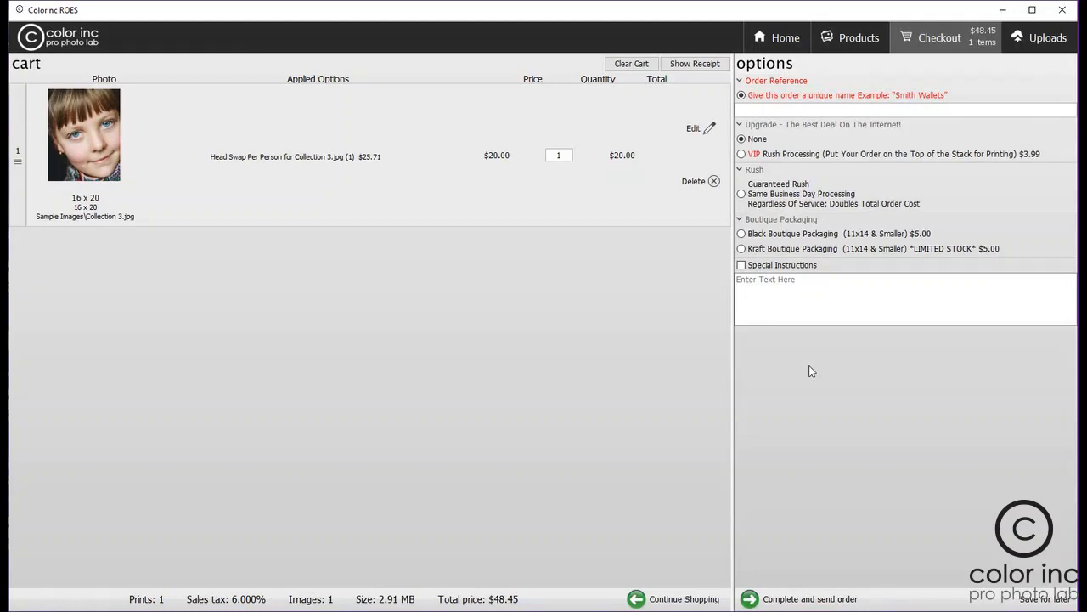
mouse_move(724, 197)
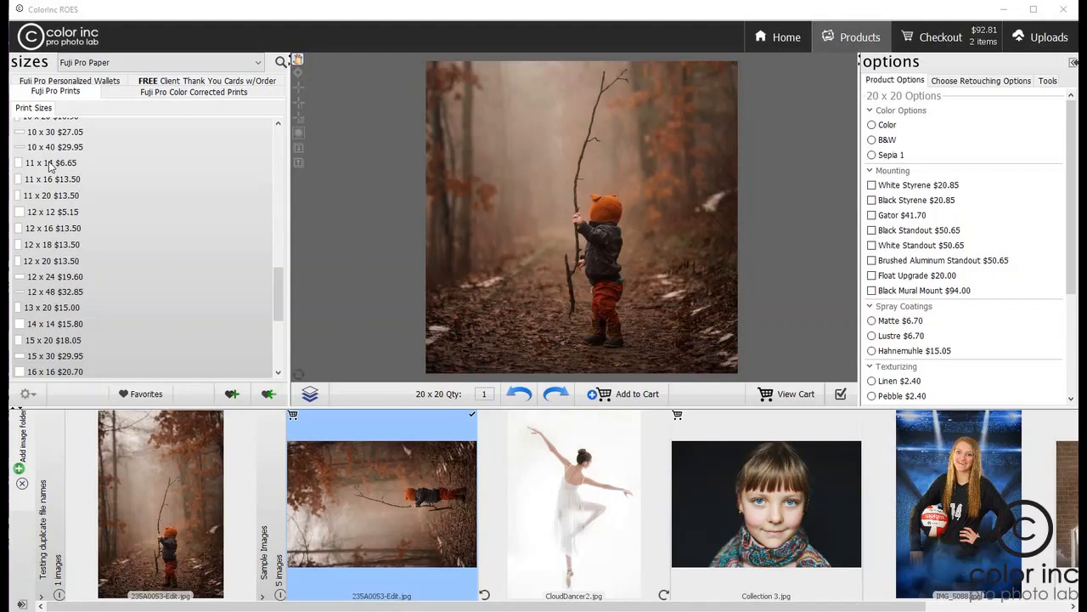
Add 11x14 prints for all images, confirm, and review the 8-item $135.11 cart.
left_click(51, 163)
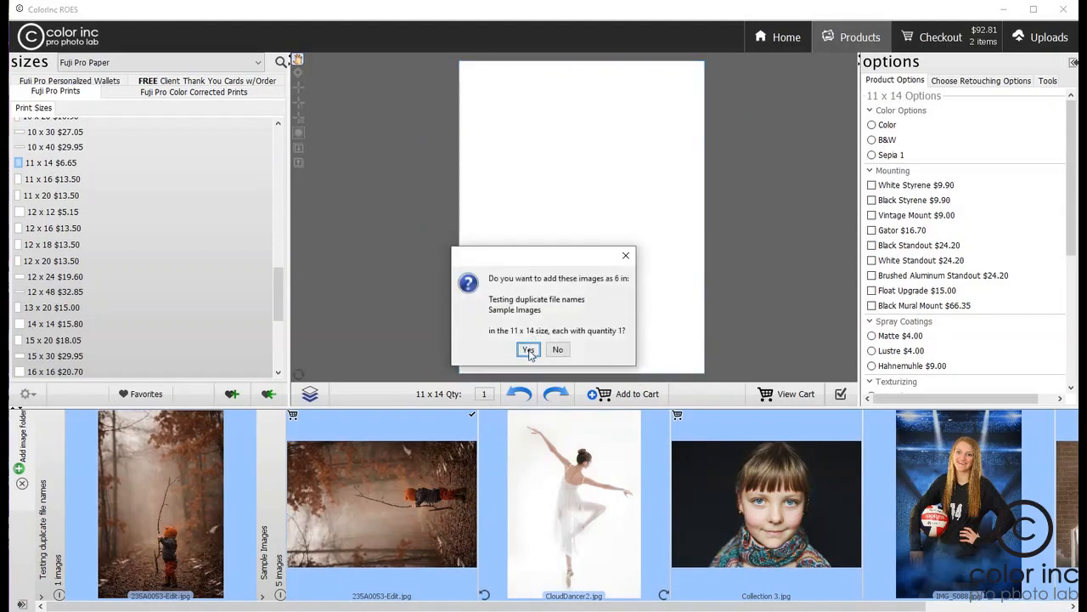
left_click(529, 350)
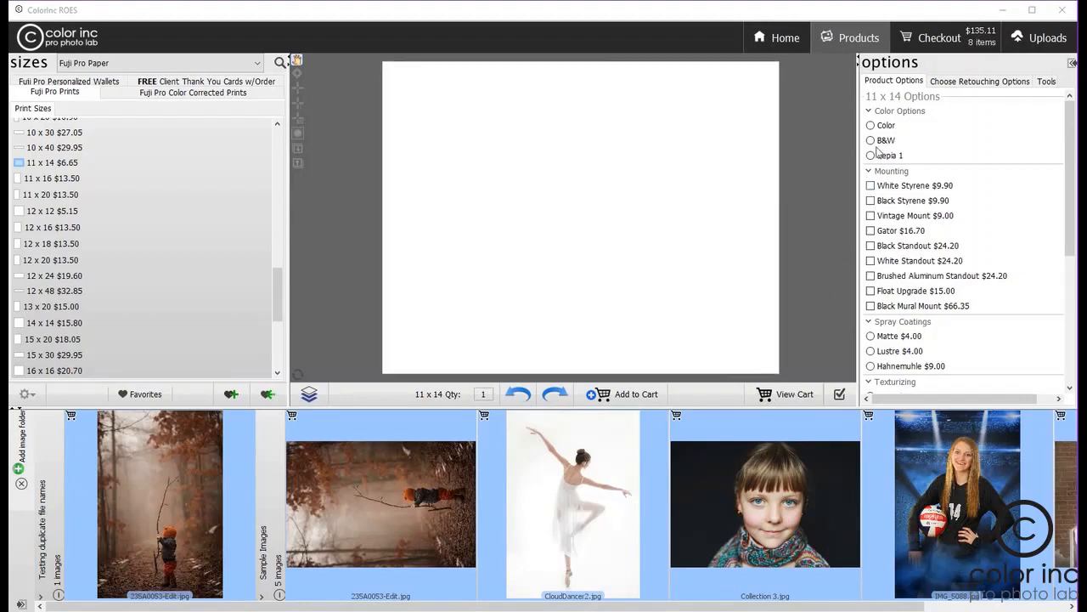
left_click(938, 38)
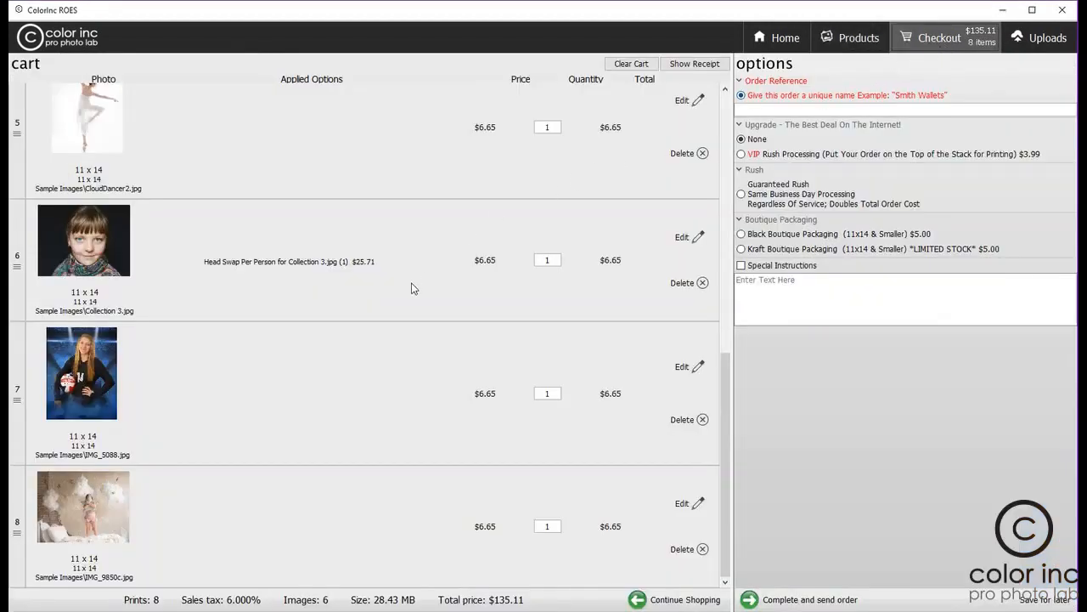
mouse_move(533, 360)
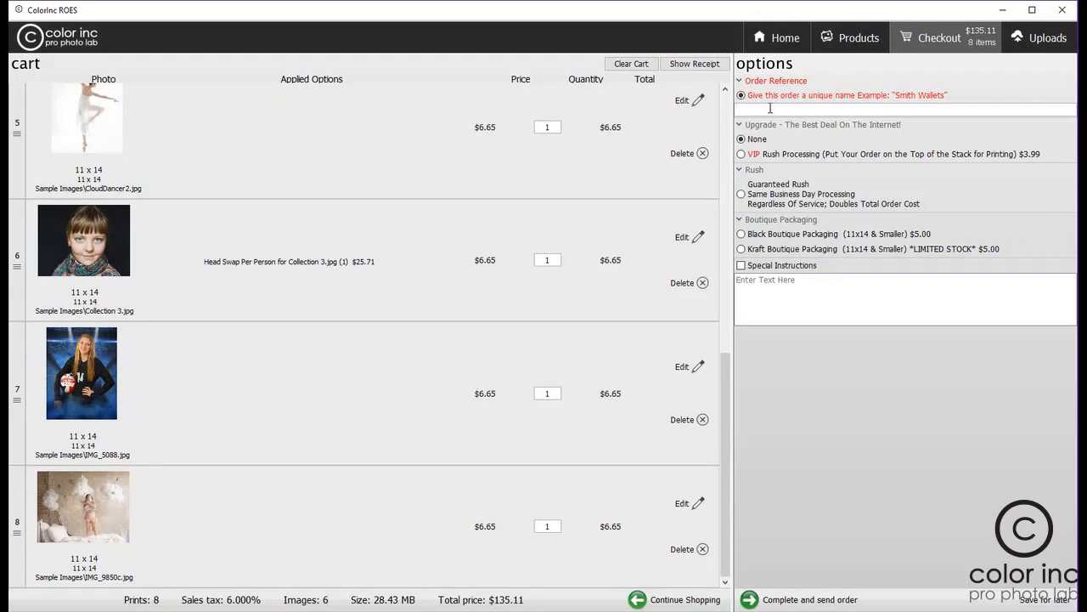
Enter 'Sample images' as the Order Reference and start Complete and send order.
type("Sample images")
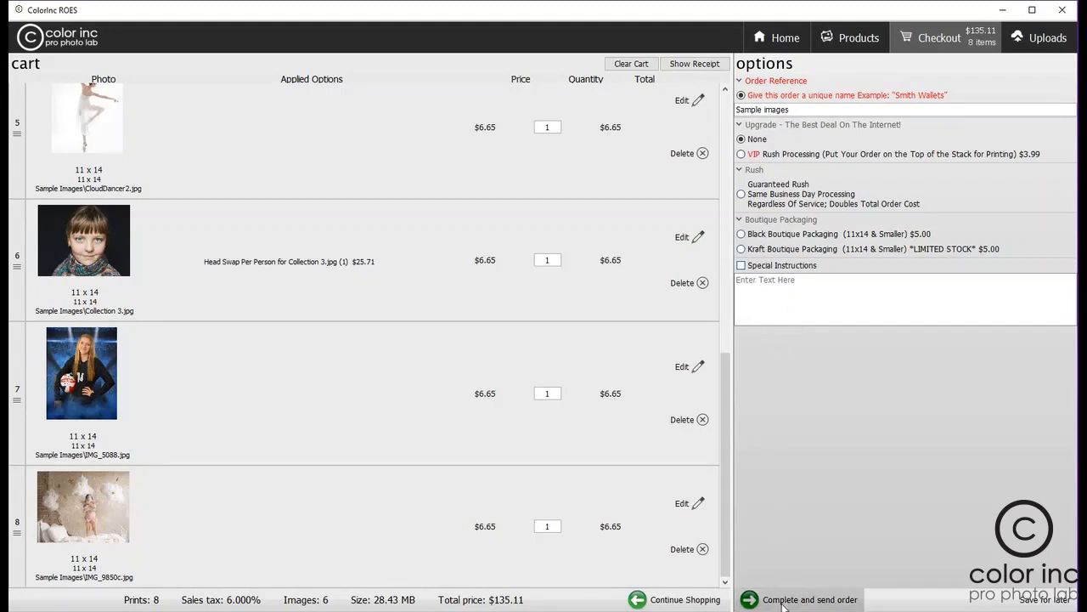
left_click(809, 598)
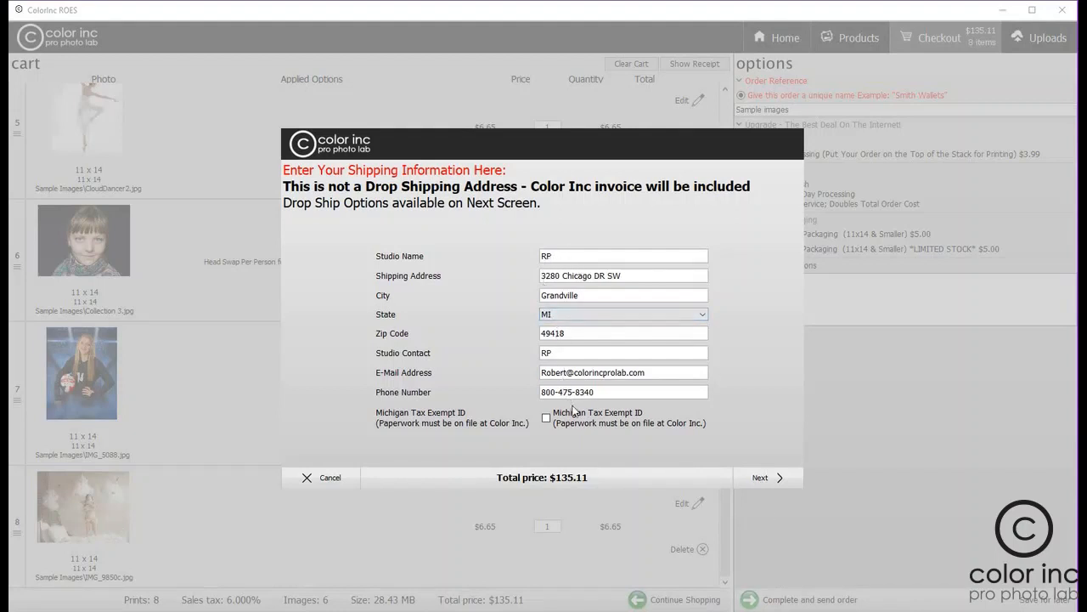
mouse_move(639, 475)
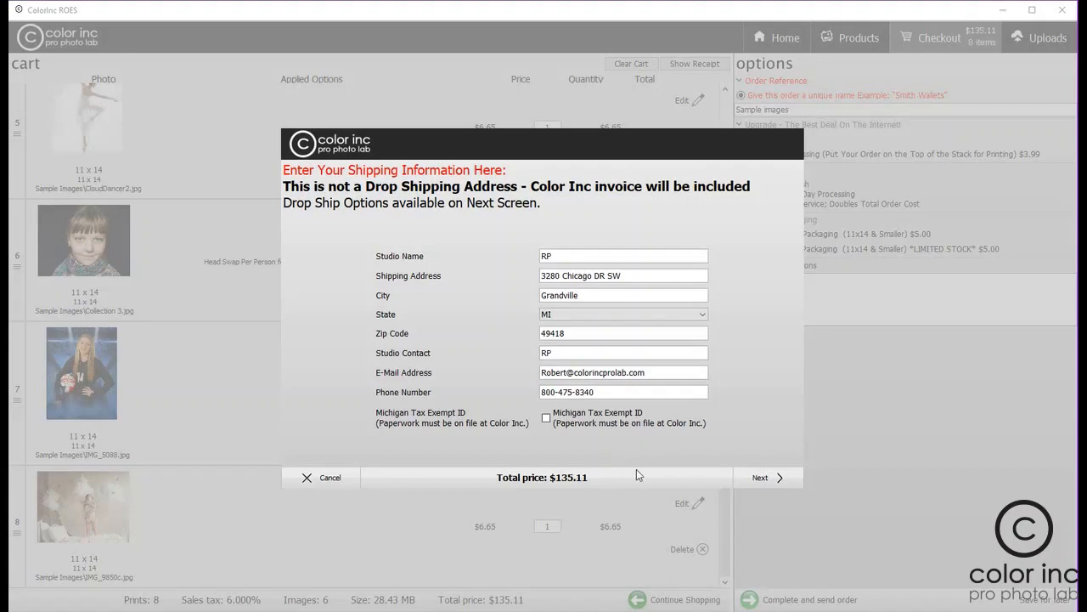
Accept the shipping information and continue with Pick Up At Lab as the shipping method.
left_click(764, 475)
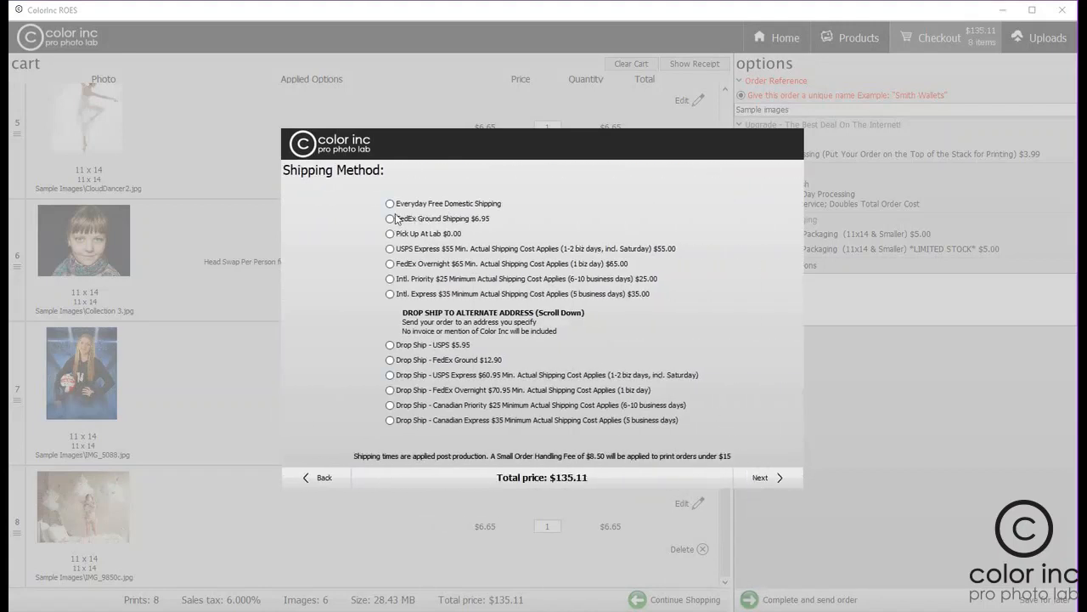
left_click(391, 204)
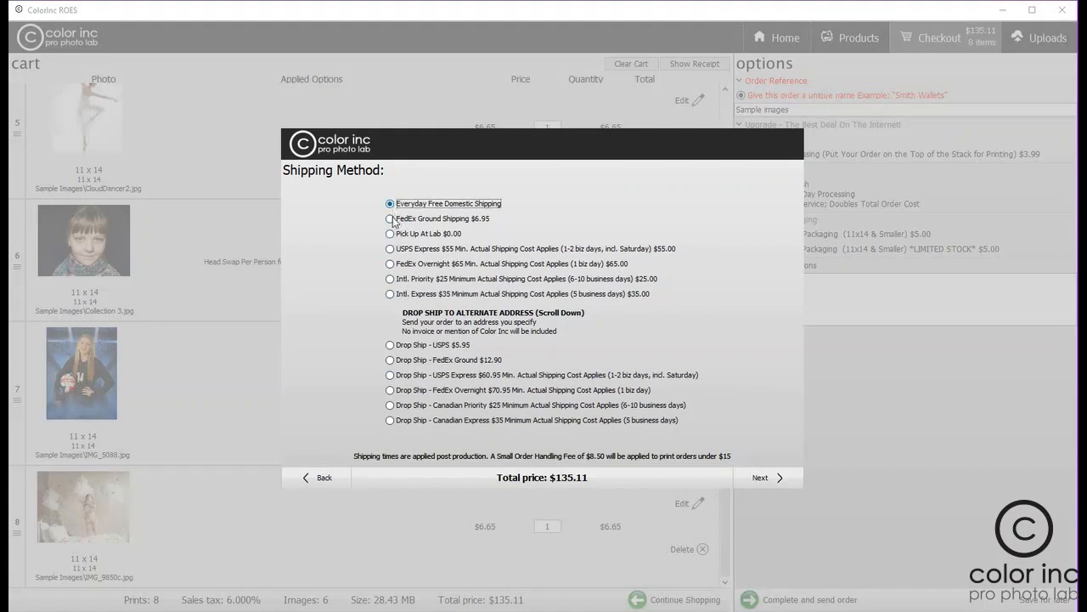
left_click(391, 234)
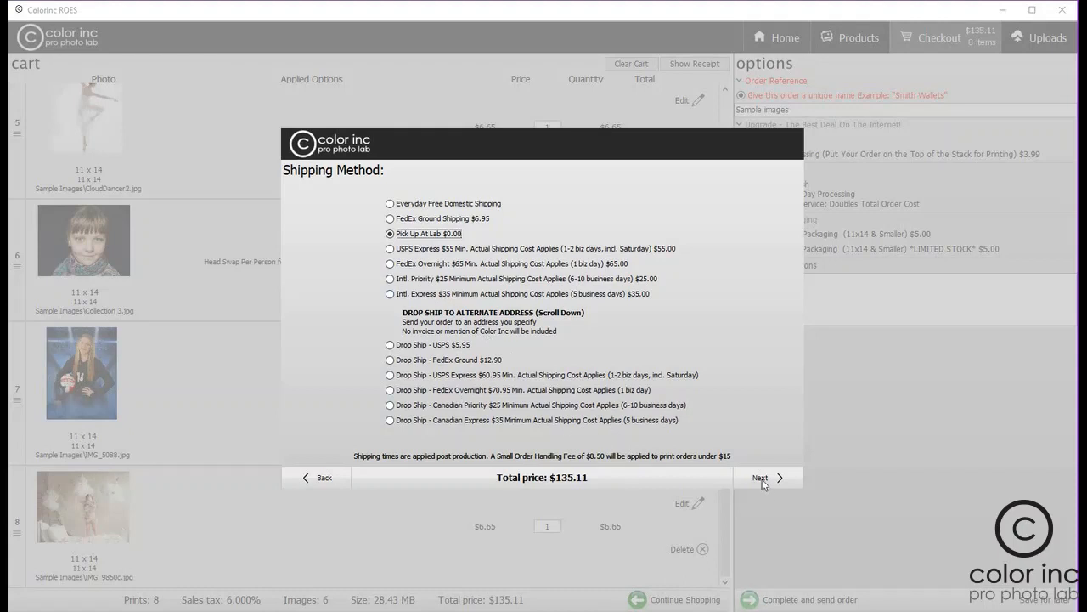
left_click(759, 476)
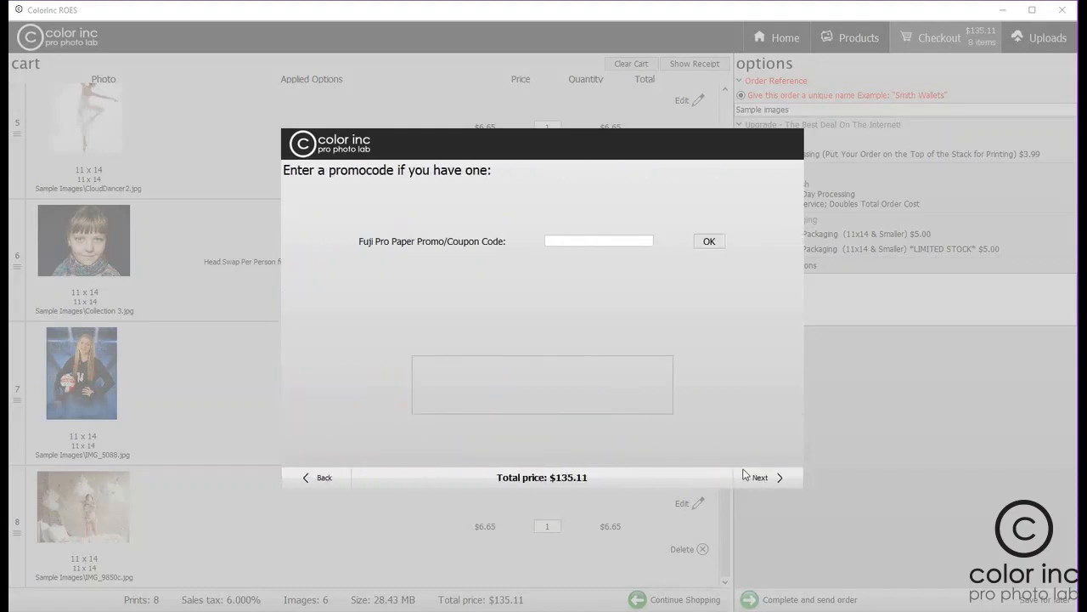
mouse_move(662, 415)
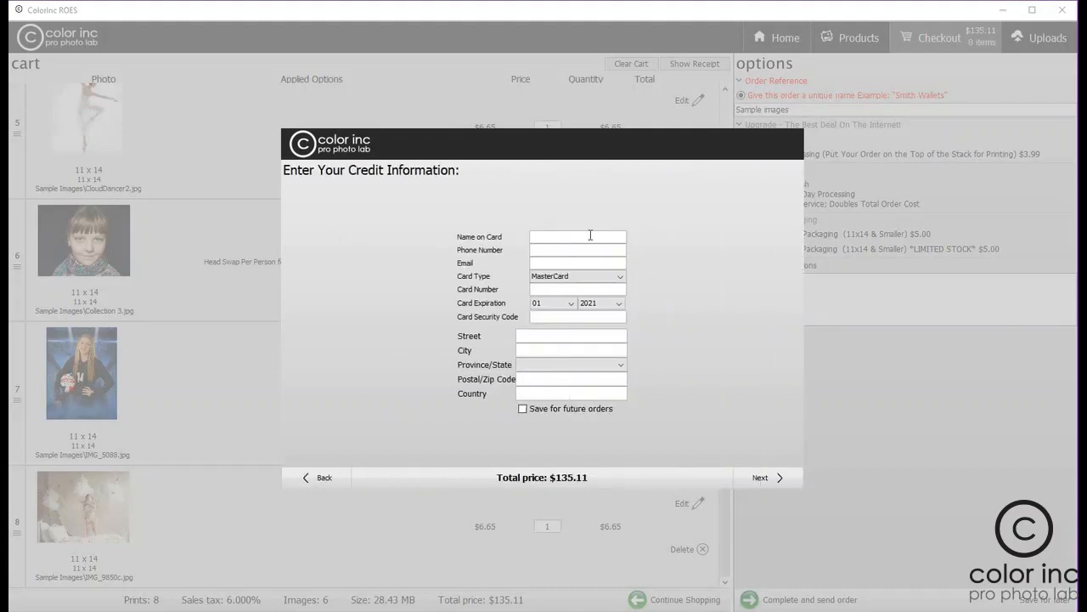
Skip the credit card step, send the order via the Internet, and show its order report.
left_click(764, 476)
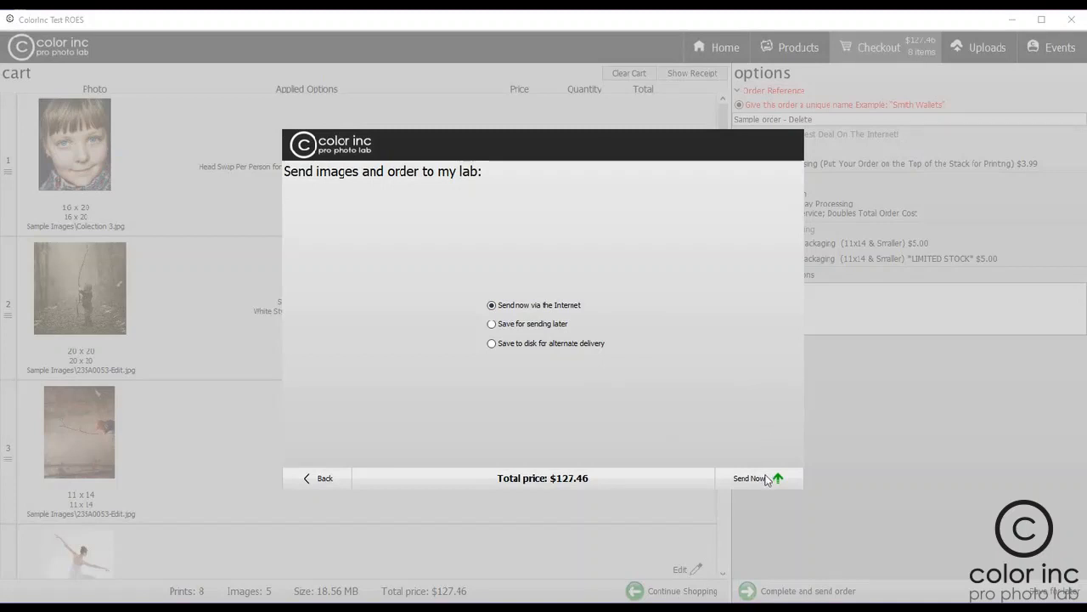
left_click(748, 479)
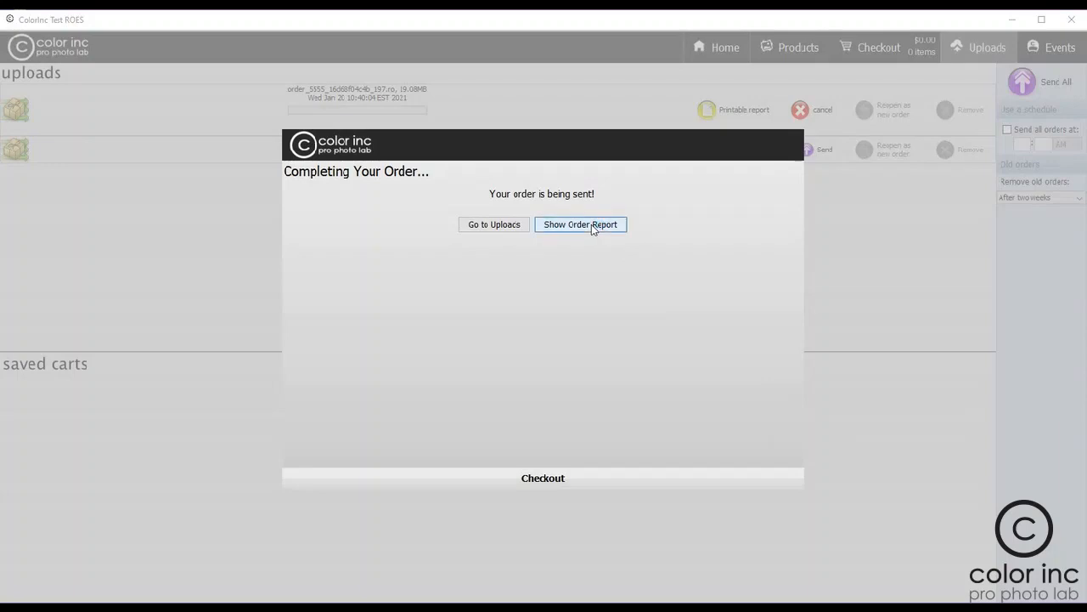
left_click(581, 224)
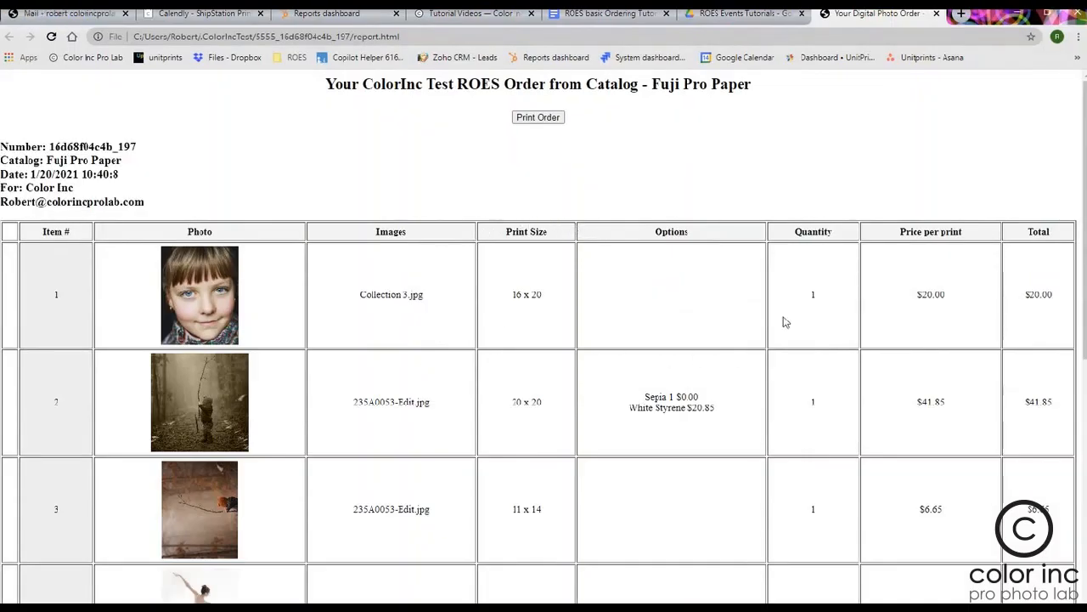